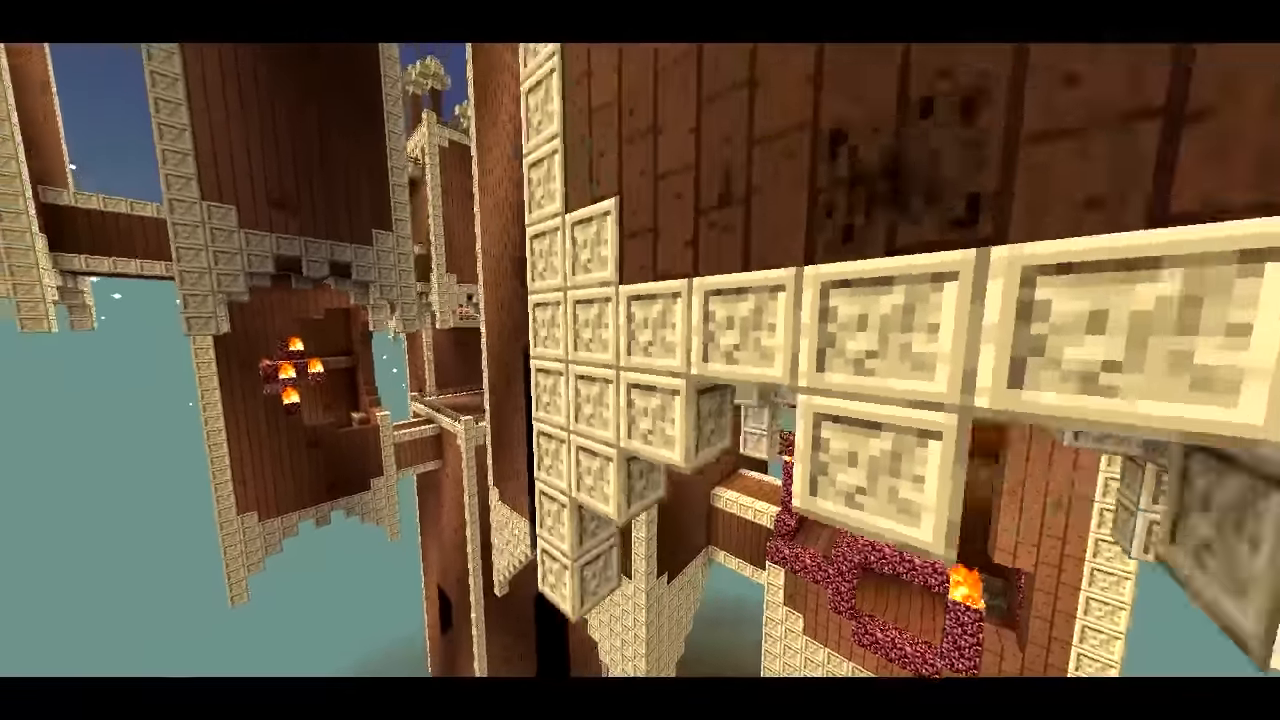
pyautogui.moveTo(640, 360)
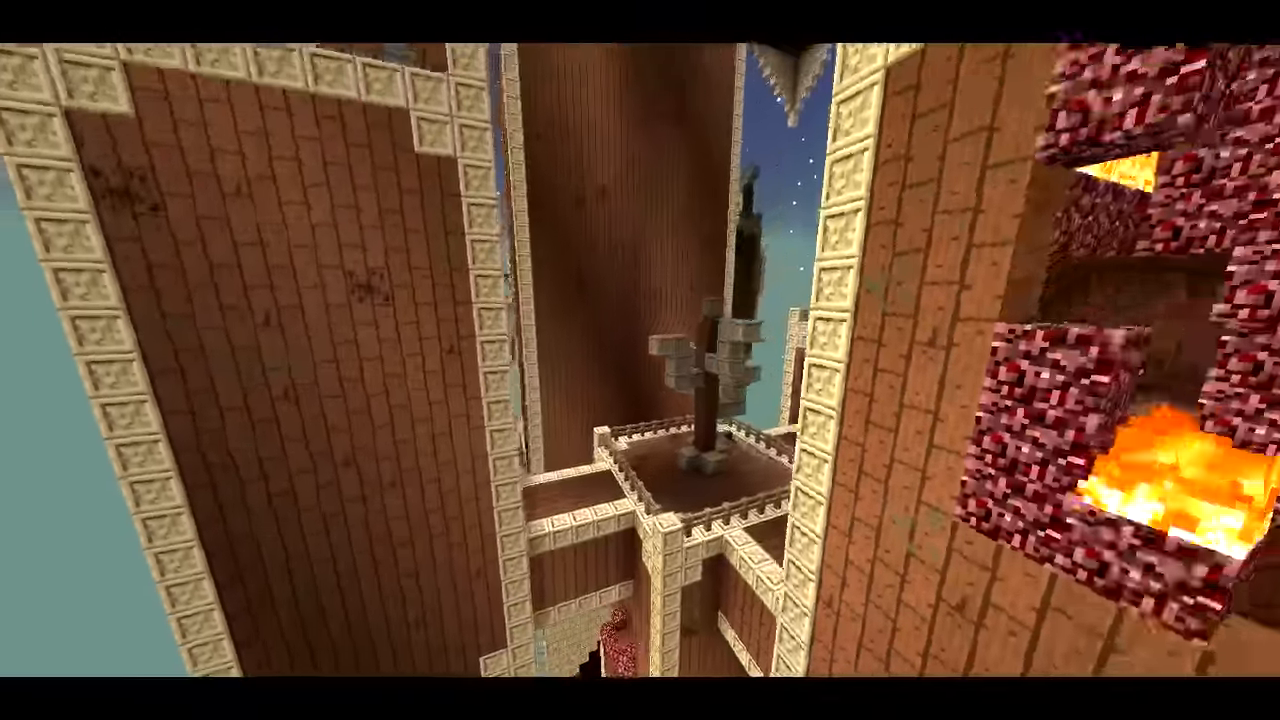
pyautogui.moveTo(640, 360)
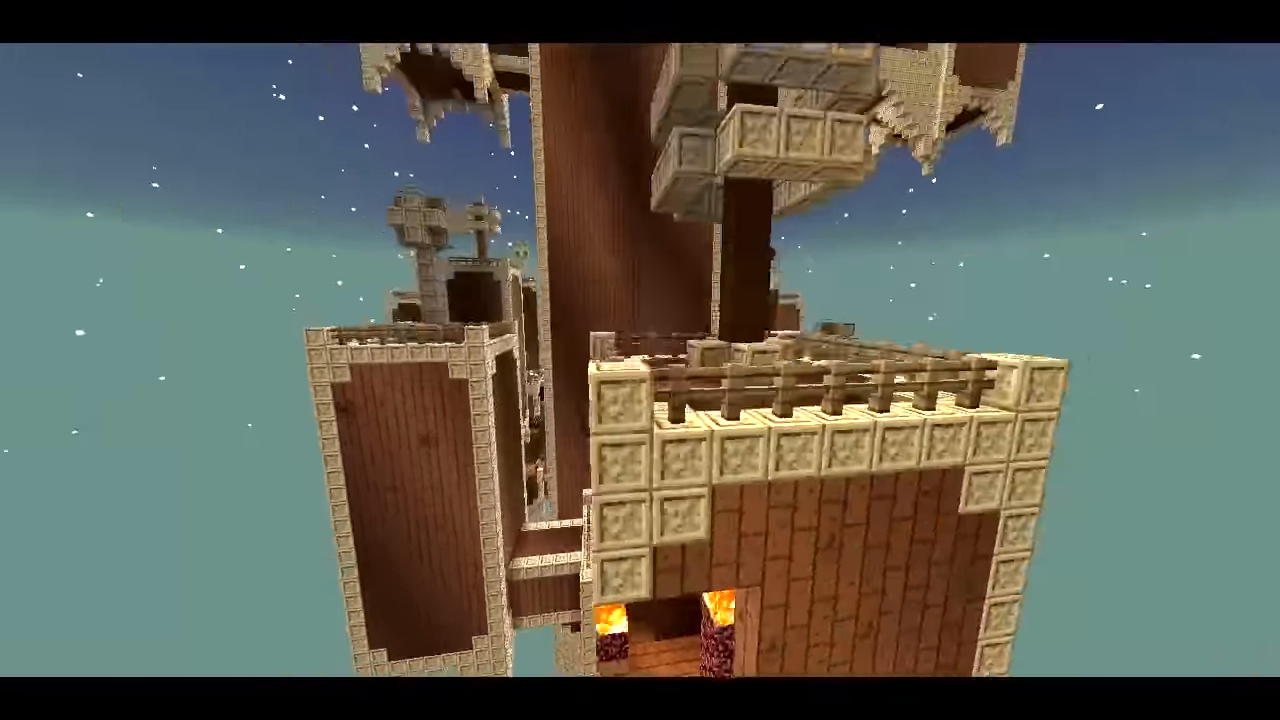